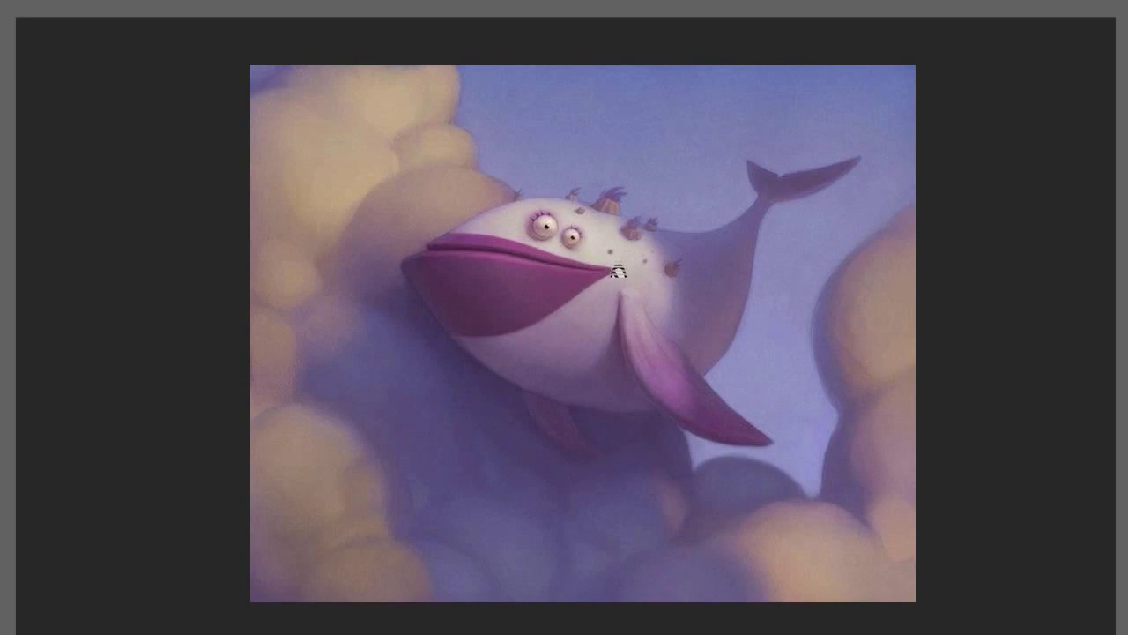
mouse_move(590, 421)
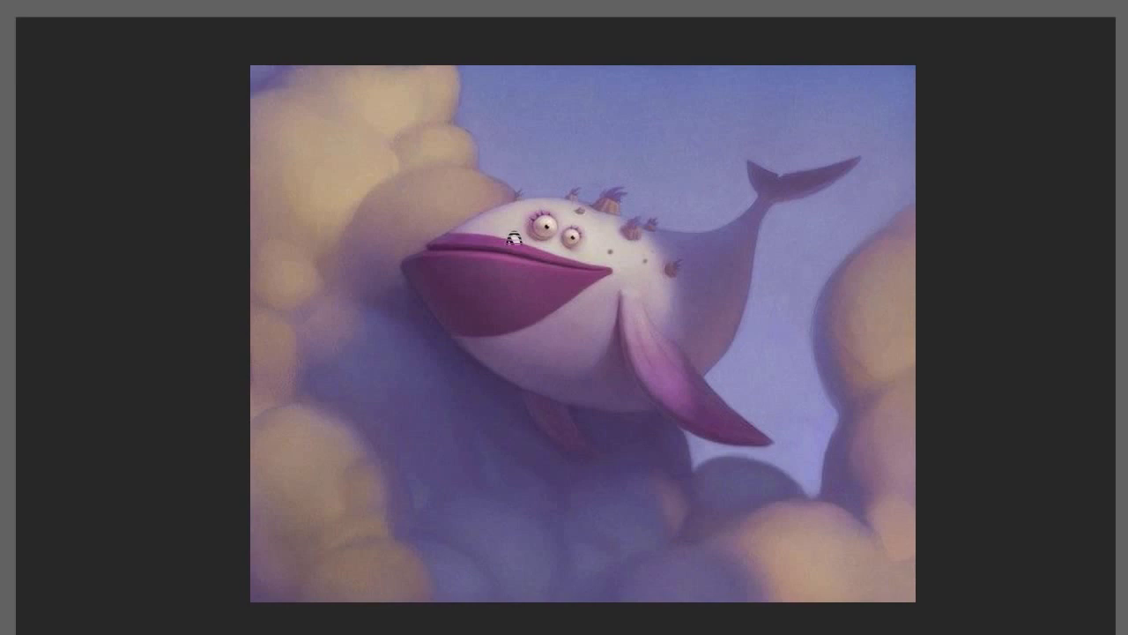
mouse_move(410, 360)
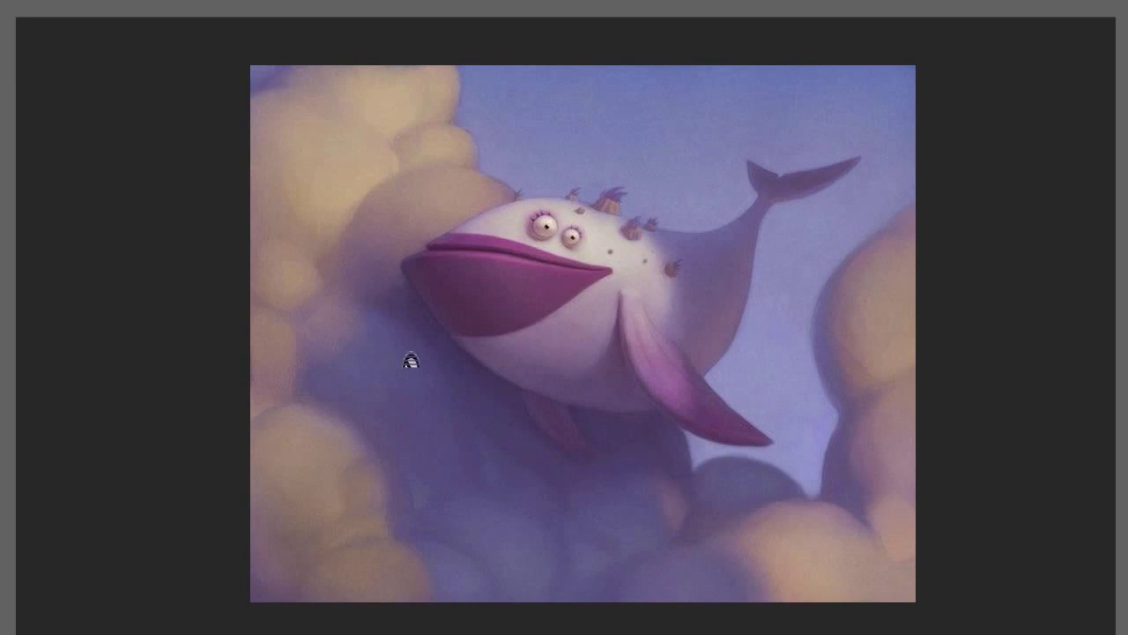
mouse_move(729, 480)
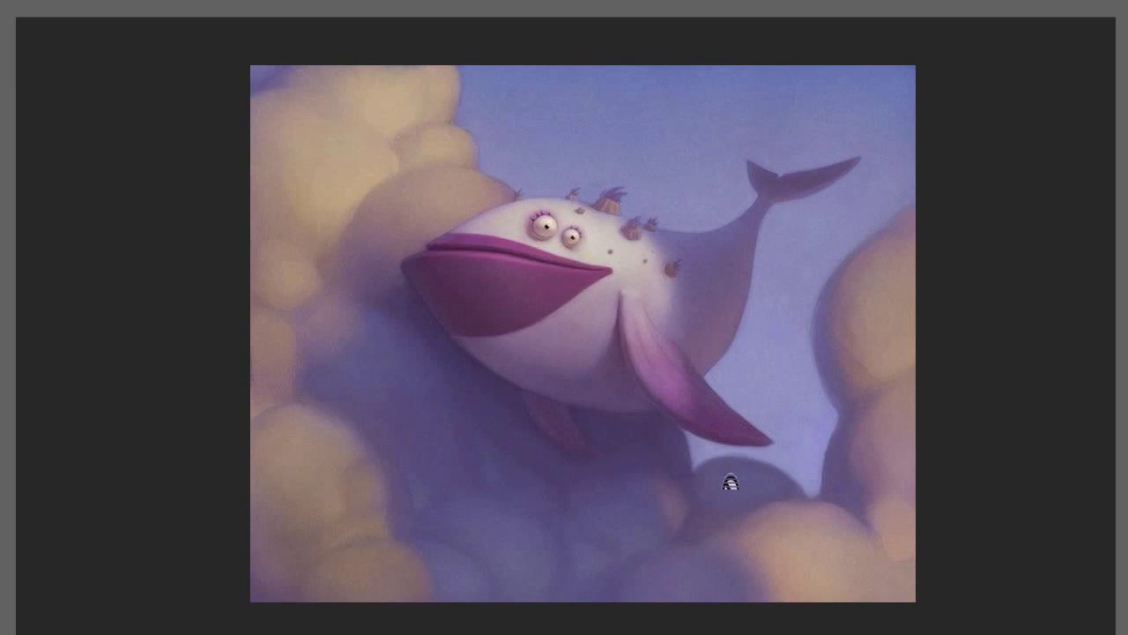